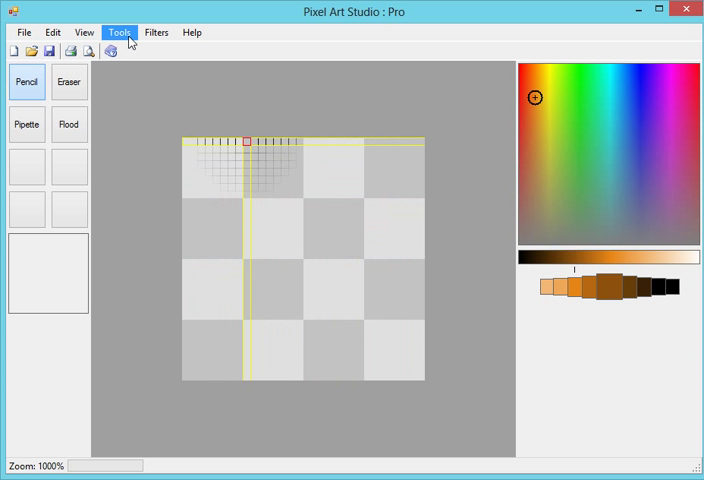
Show the Tile Consistency window from the Tools menu and move it beside the canvas.
left_click(120, 32)
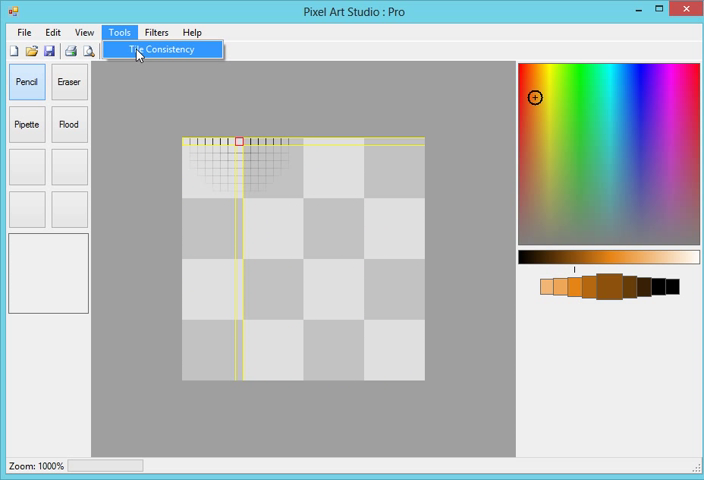
left_click(168, 50)
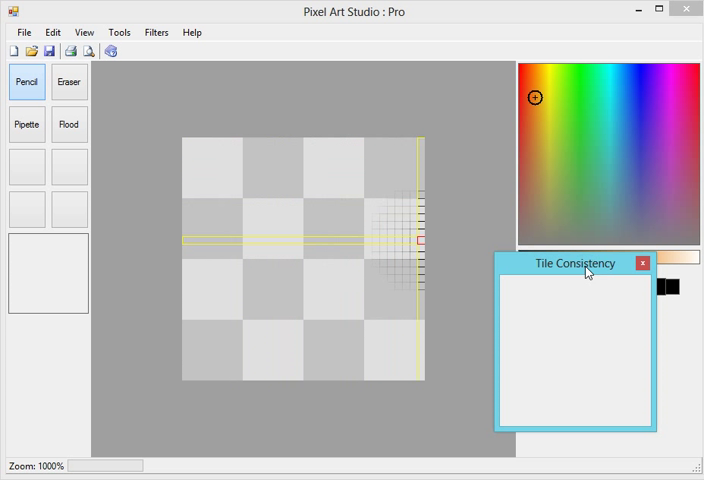
mouse_move(532, 268)
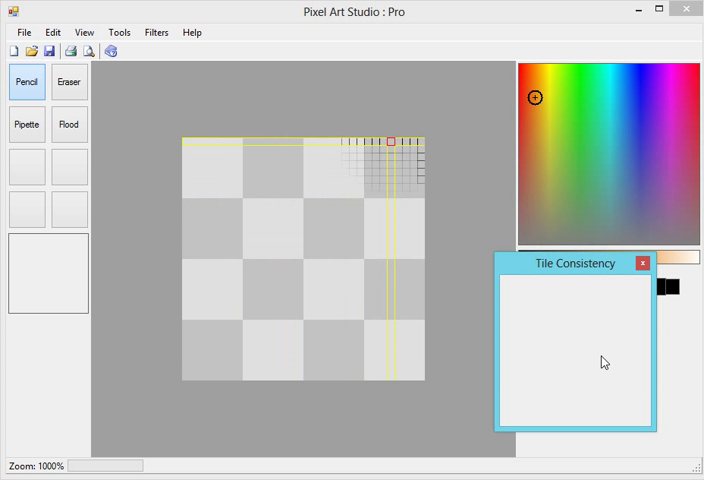
left_click(644, 264)
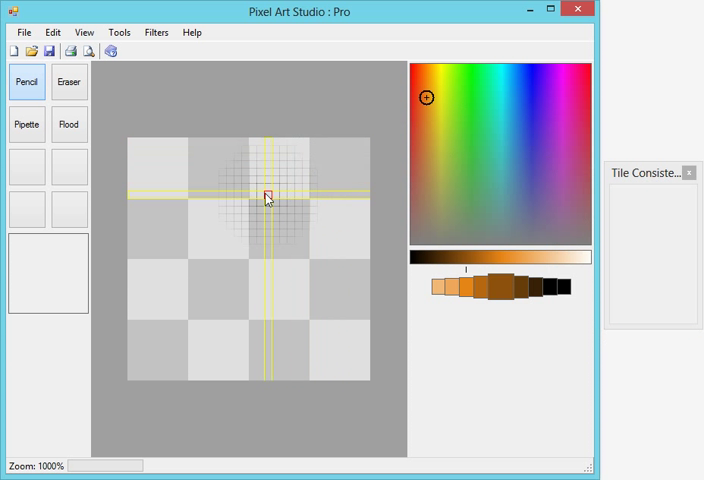
mouse_move(160, 224)
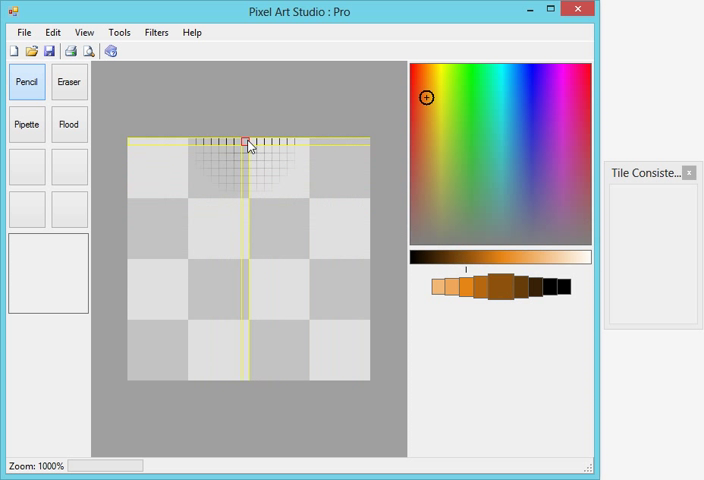
Draw a brown pebble outline with the Pencil that wraps across the tile's top edge.
left_click_drag(248, 140, 218, 196)
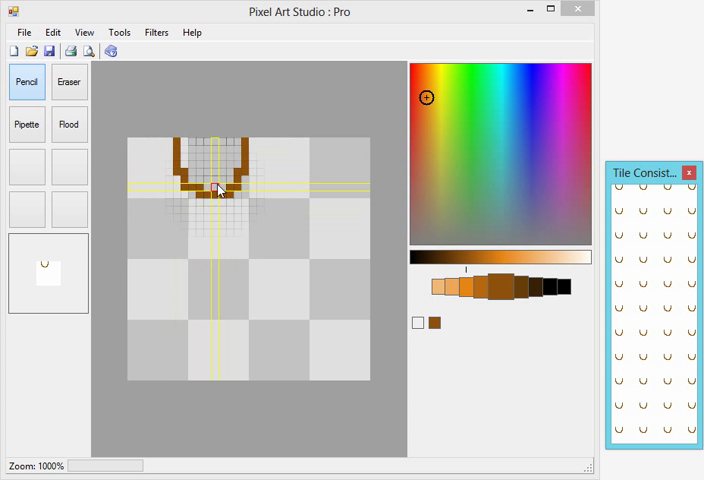
mouse_move(178, 370)
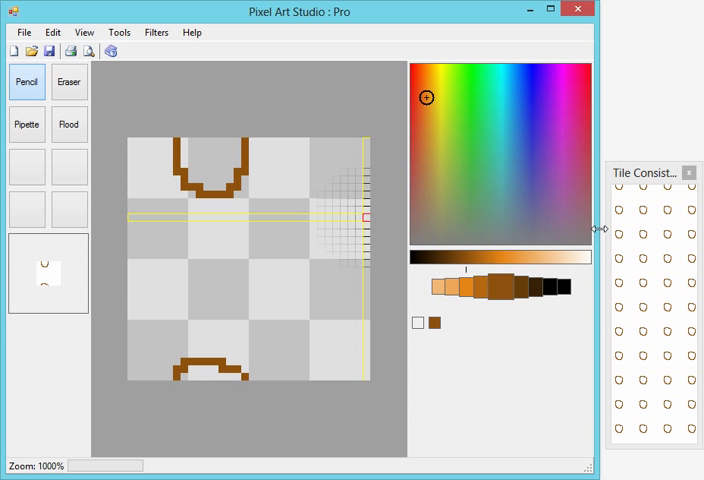
mouse_move(304, 276)
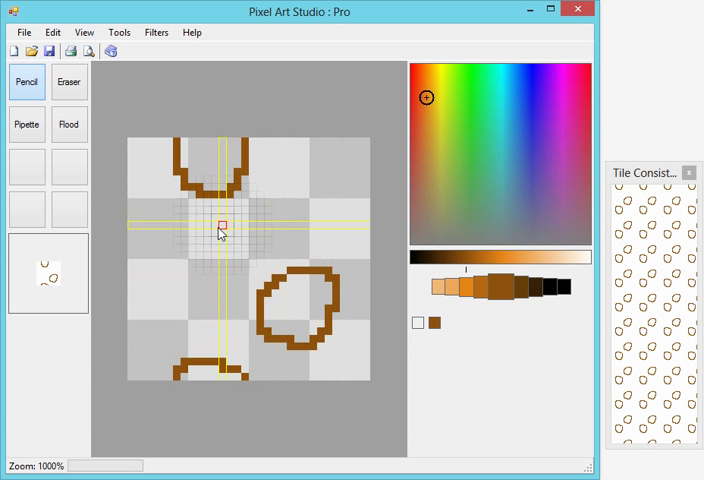
Add brown pebble outlines at the centre and top-left corner, then ready the Flood tool.
left_click(224, 240)
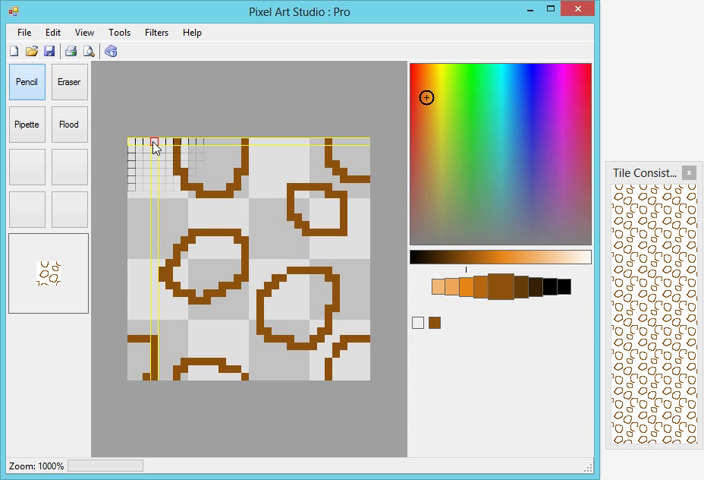
left_click(148, 140)
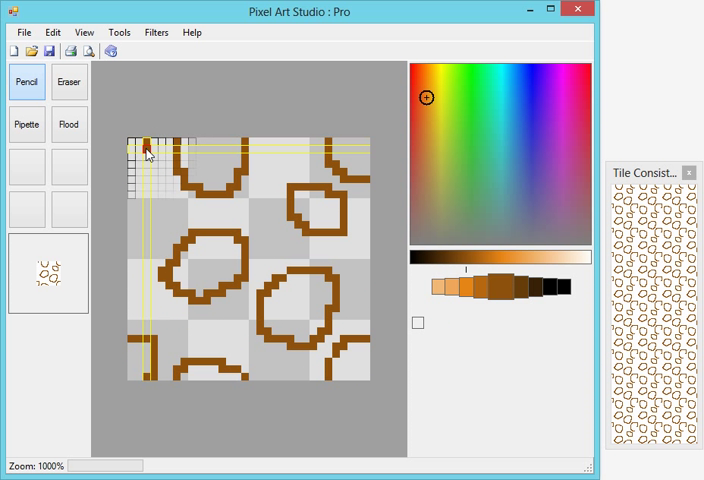
left_click(136, 182)
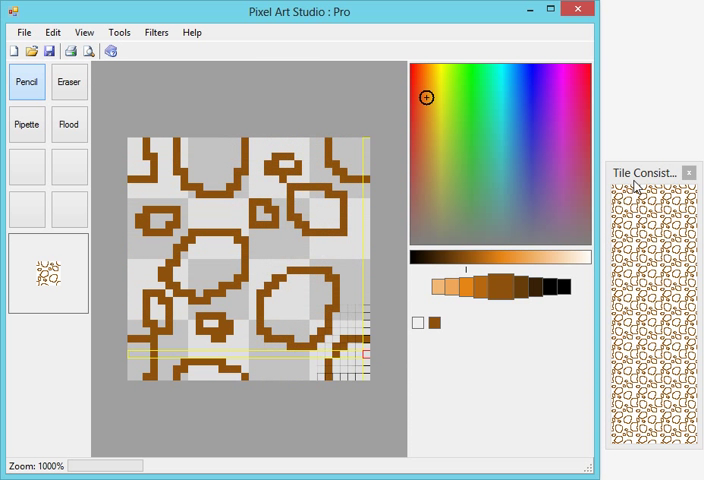
left_click(68, 122)
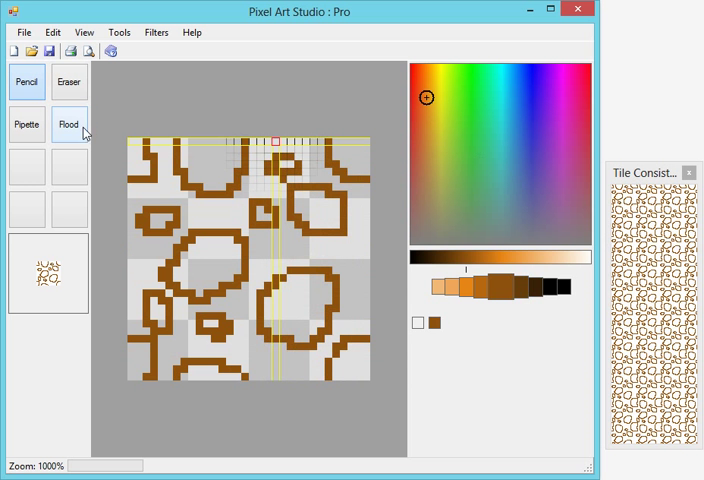
mouse_move(78, 128)
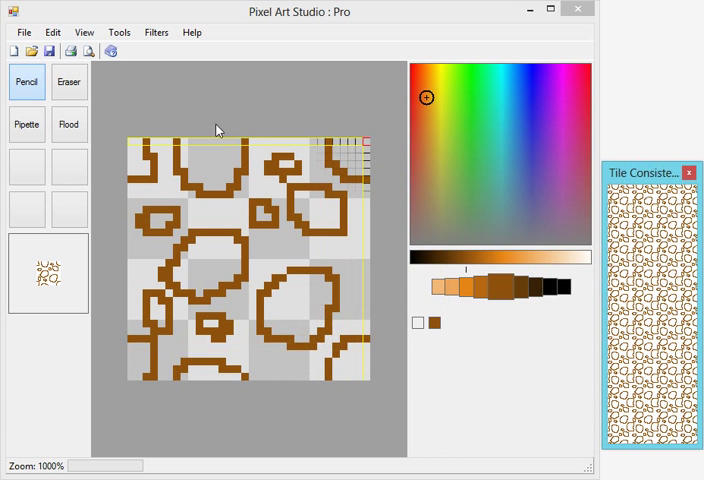
Flood-fill the pebbles with brown and drag the tiled preview over the canvas for a larger view.
left_click(68, 124)
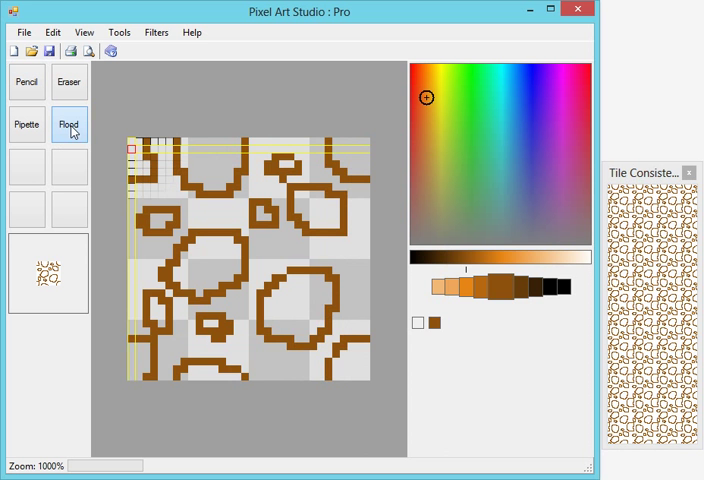
left_click(224, 216)
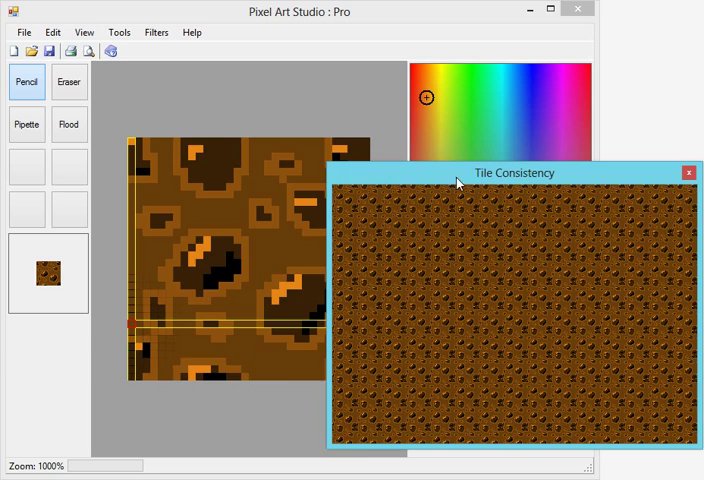
left_click_drag(514, 172, 364, 136)
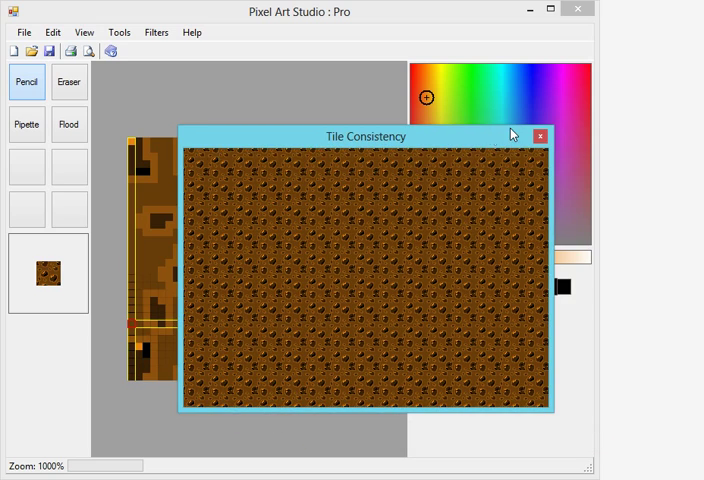